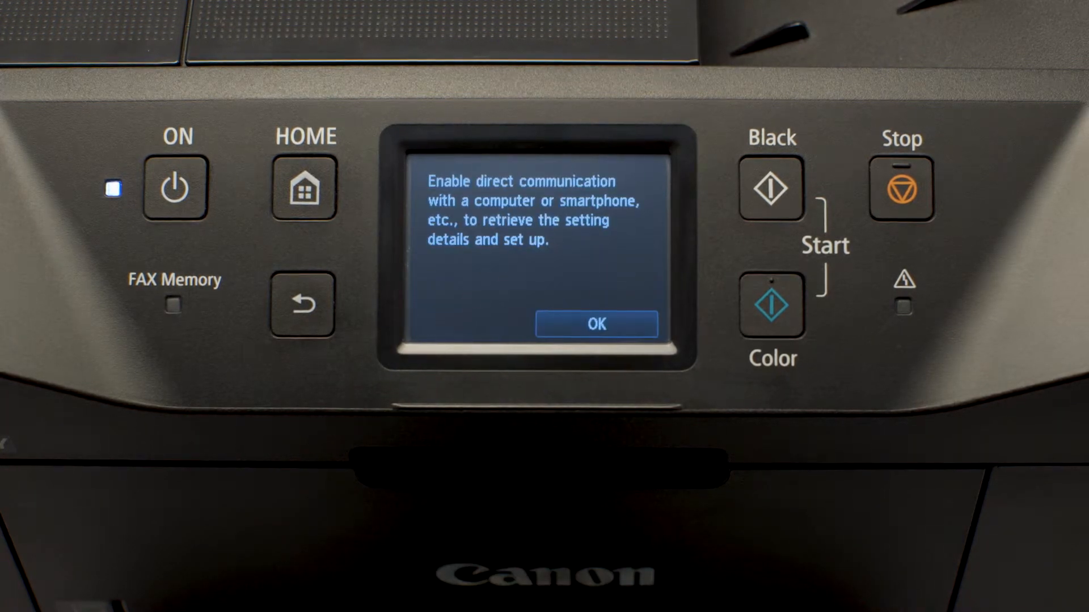
Step: Acknowledge the printer's 'Enable direct communication with a computer or smartphone' prompt with OK
{"action": "left_click", "coordinate": [596, 324]}
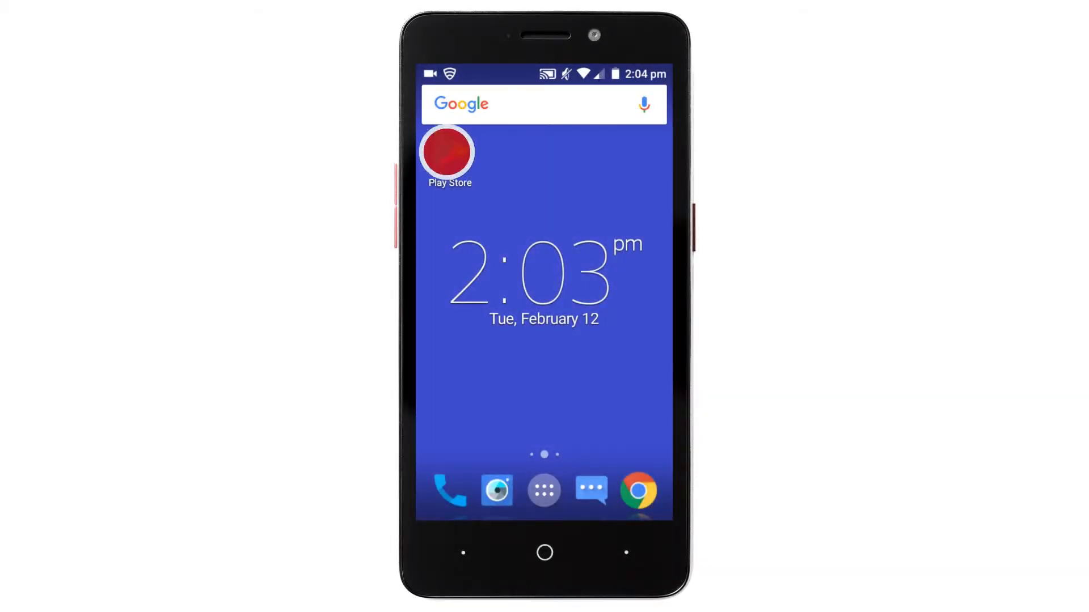
Step: Search Play Store for 'Canon print' and install Canon PRINT Inkjet/SELPHY, accepting its permissions
{"action": "left_click", "coordinate": [449, 153]}
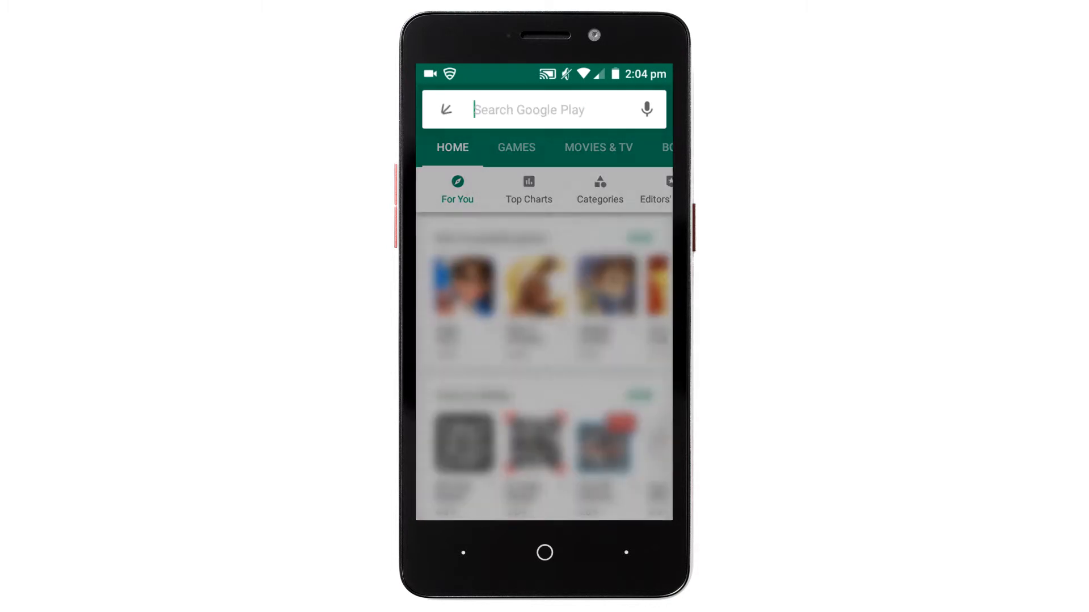
{"action": "type", "text": "Canon"}
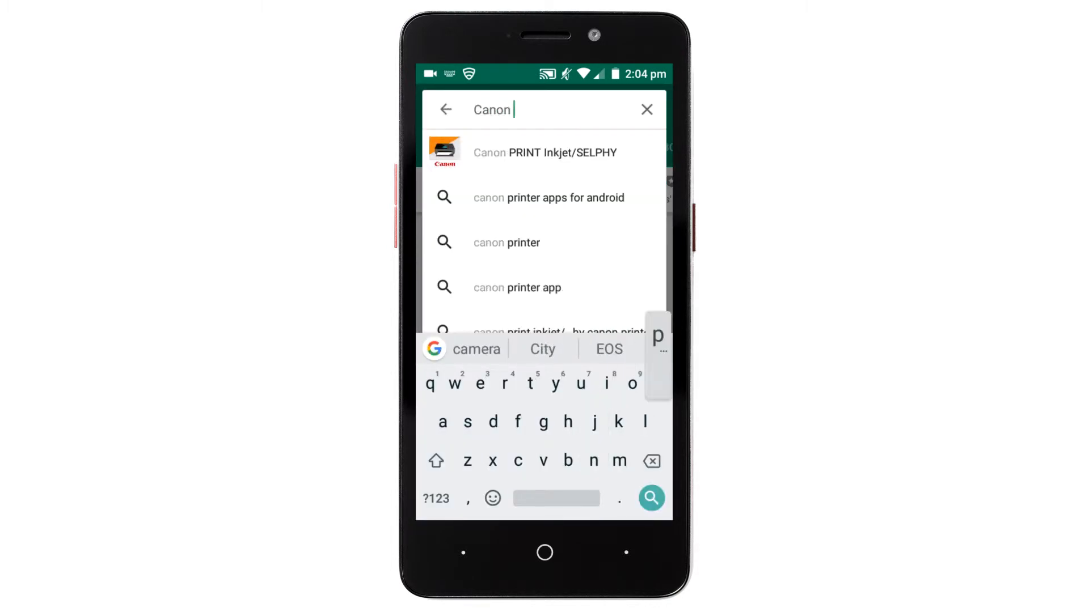
{"action": "type", "text": "print"}
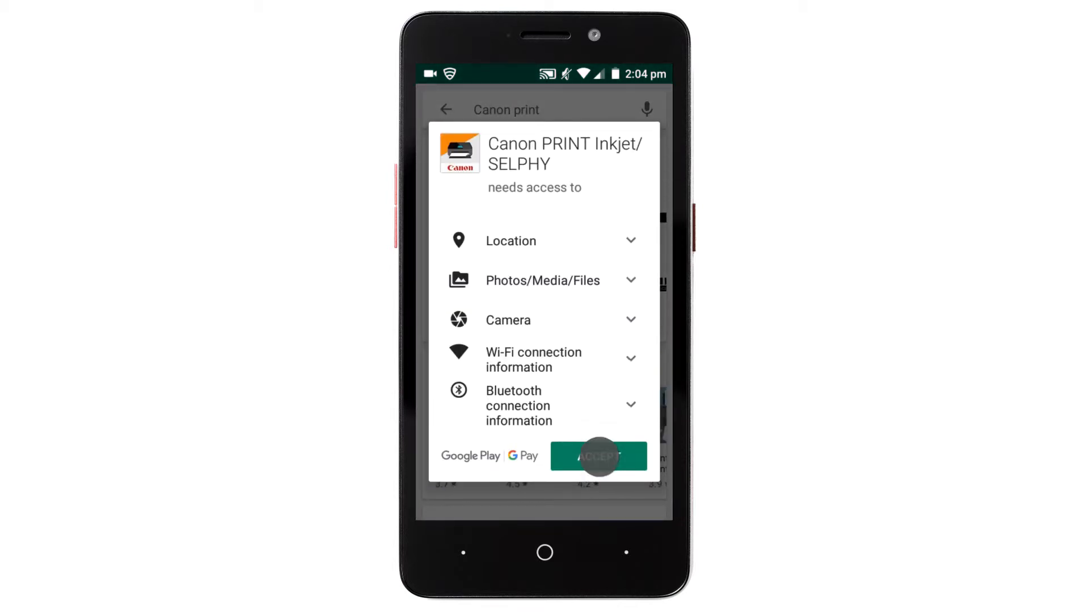
{"action": "left_click", "coordinate": [597, 456]}
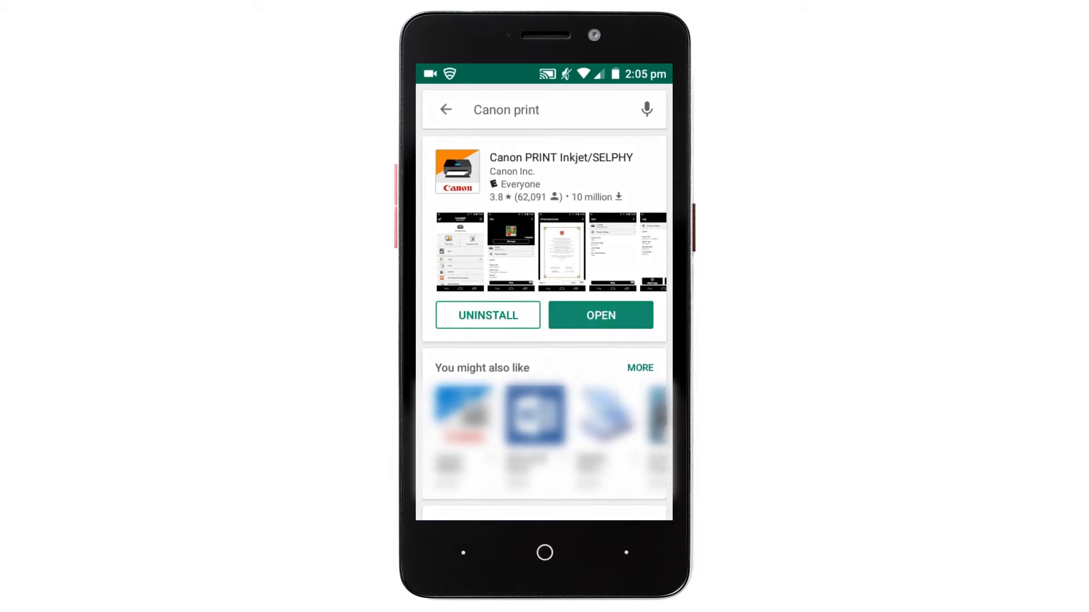
Step: Launch Canon PRINT, agree to printer setup and confirm Wi-Fi setup for the detected MB2700 series
{"action": "left_click", "coordinate": [601, 315]}
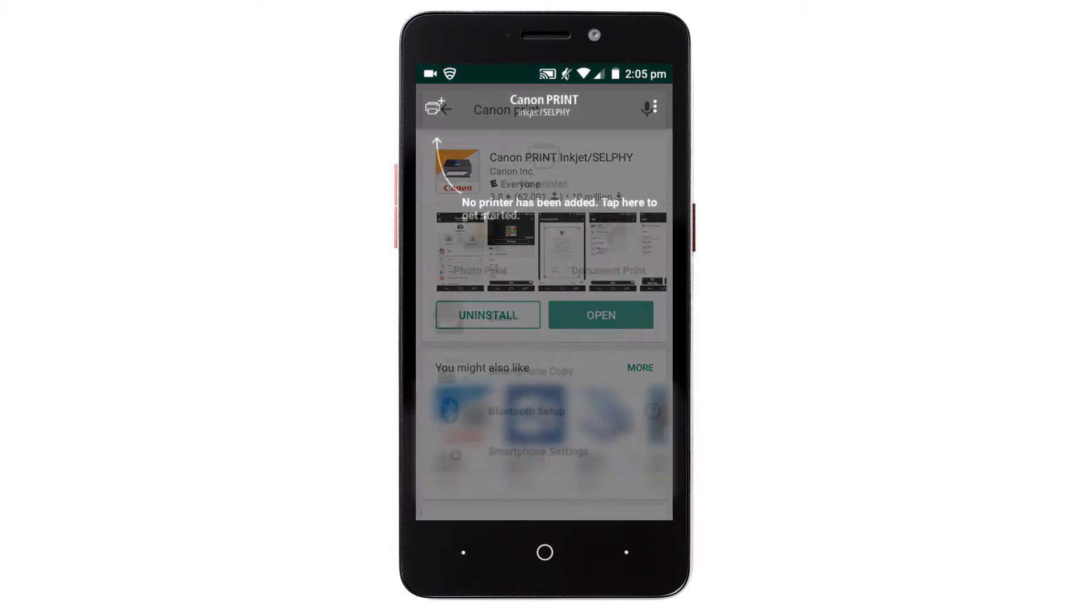
{"action": "left_click", "coordinate": [543, 202]}
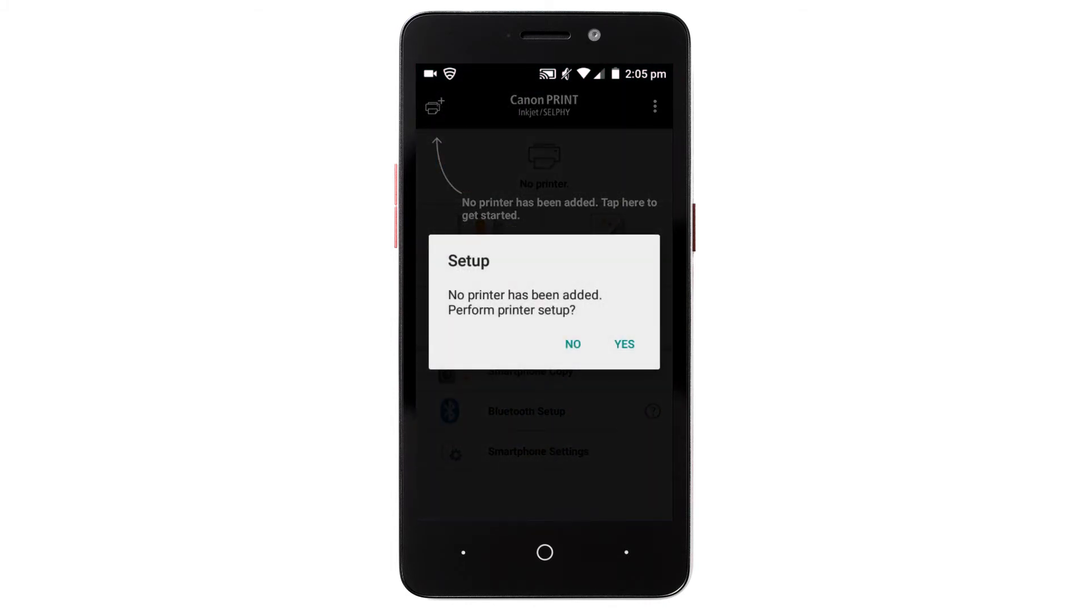
{"action": "left_click", "coordinate": [623, 344]}
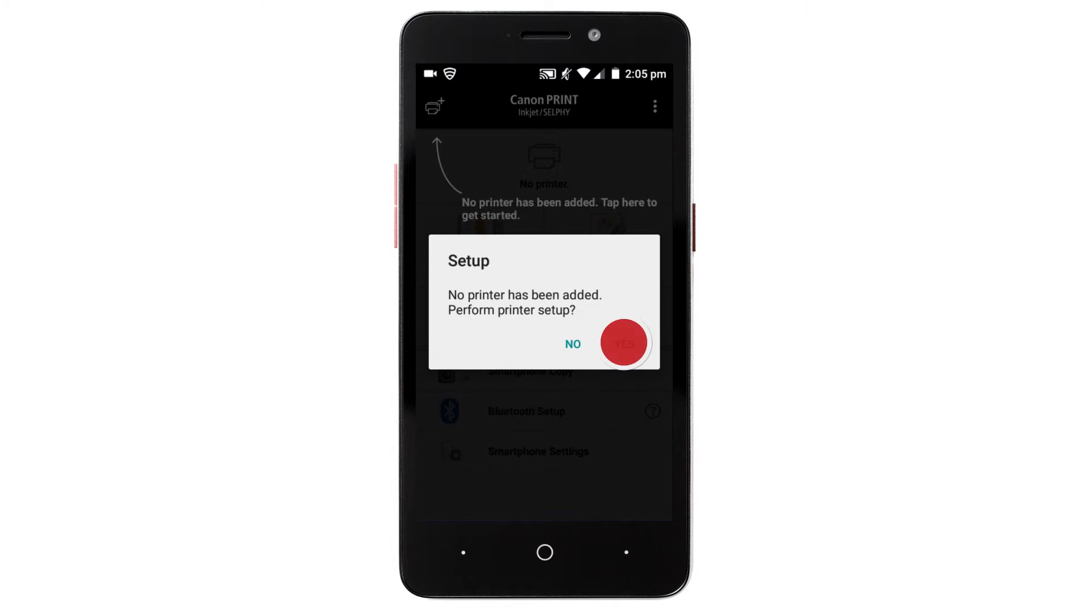
{"action": "left_click", "coordinate": [572, 343]}
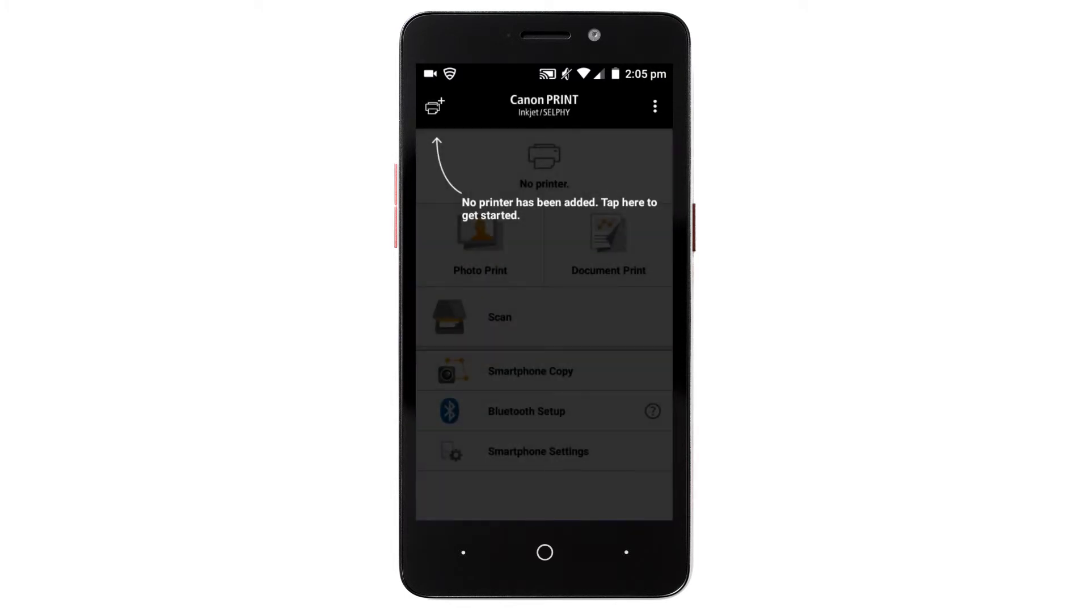
{"action": "left_click", "coordinate": [544, 164]}
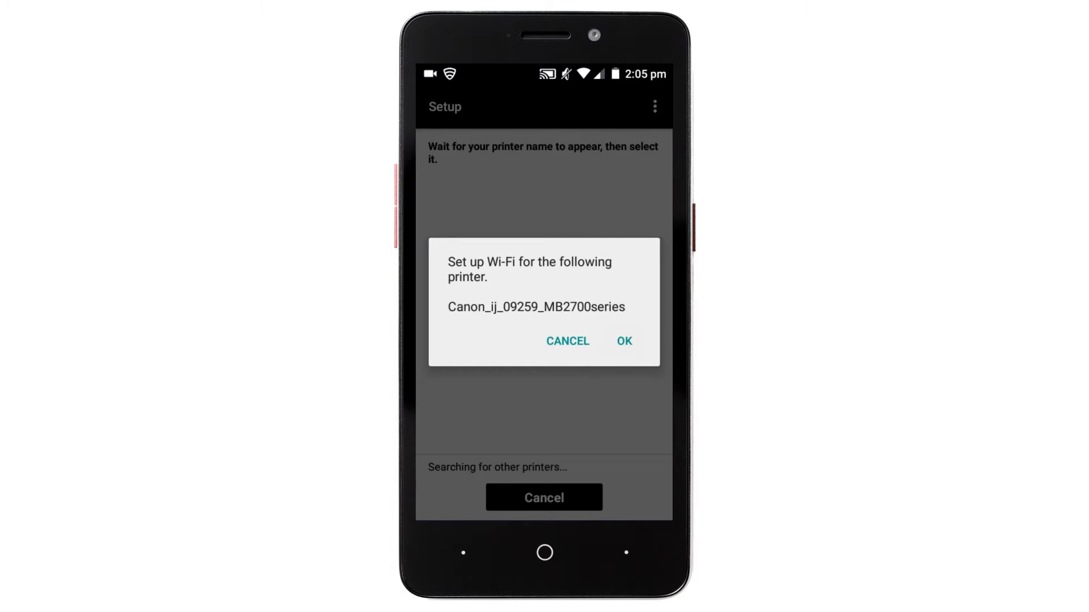
{"action": "left_click", "coordinate": [623, 341]}
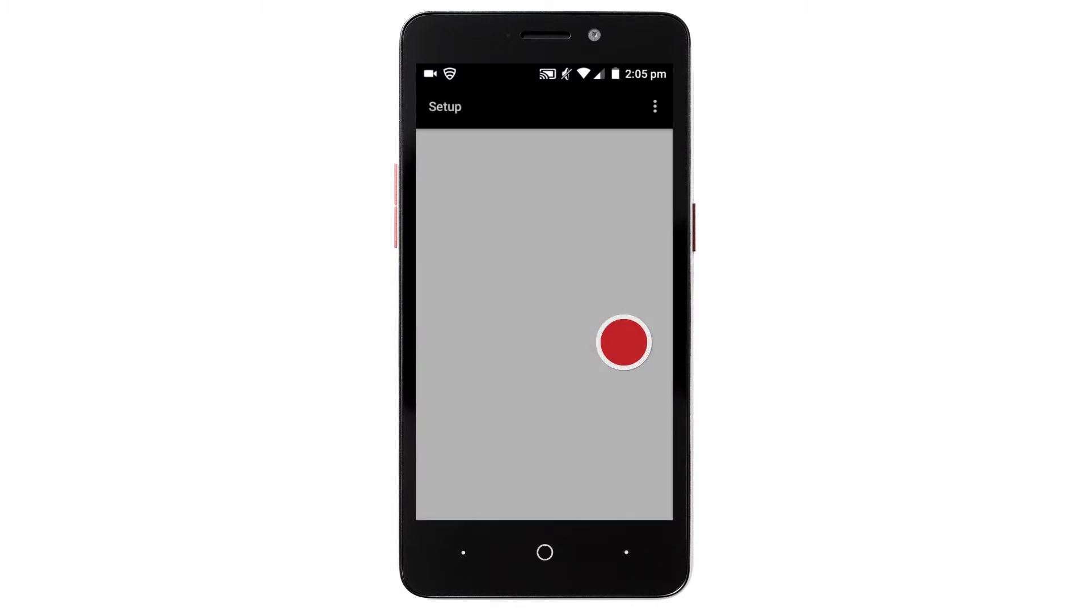
Step: Choose the myhomenetwork router, submit its Wi-Fi password and acknowledge 'Sent the settings.'
{"action": "left_click", "coordinate": [615, 341]}
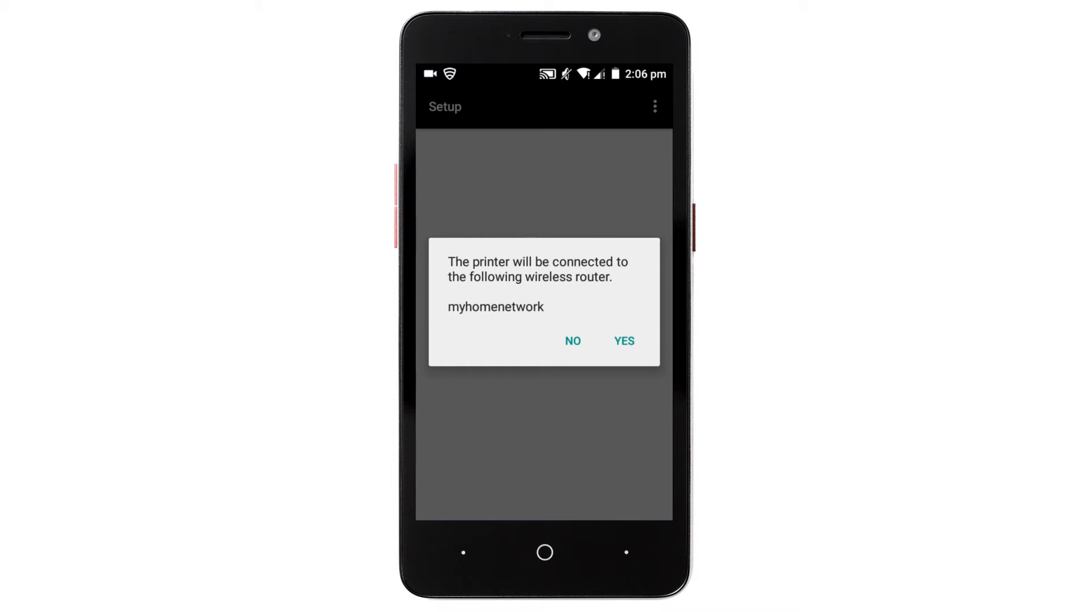
{"action": "left_click", "coordinate": [622, 341]}
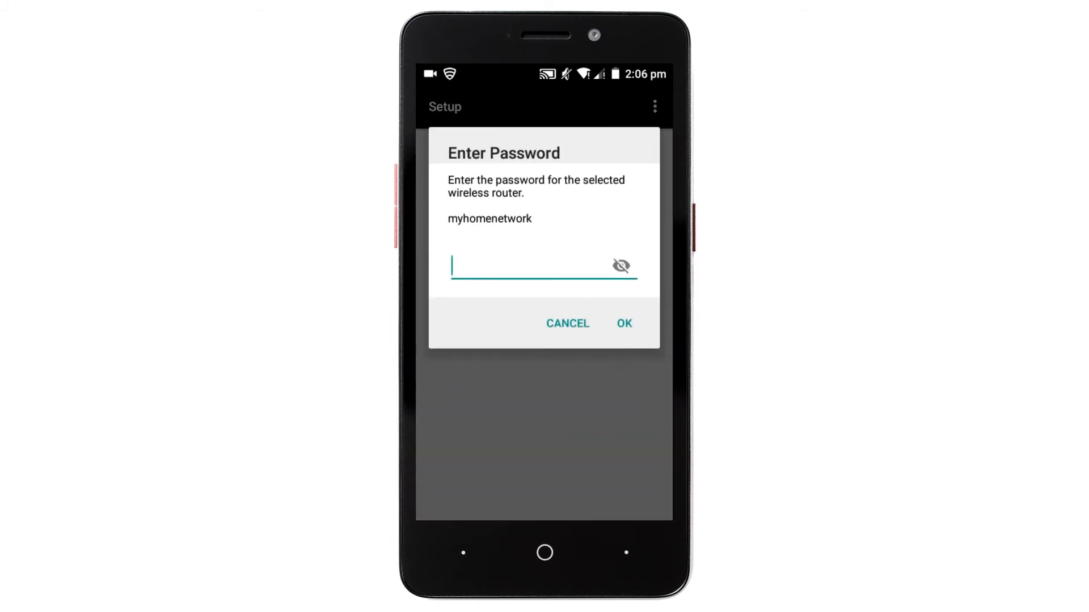
{"action": "left_click", "coordinate": [542, 265]}
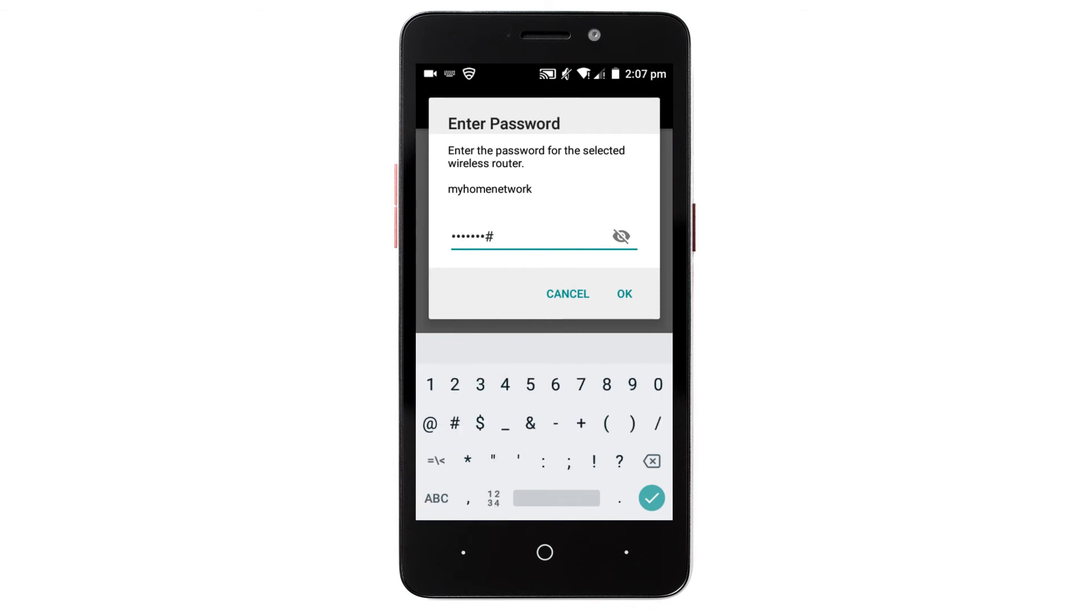
{"action": "left_click", "coordinate": [623, 293]}
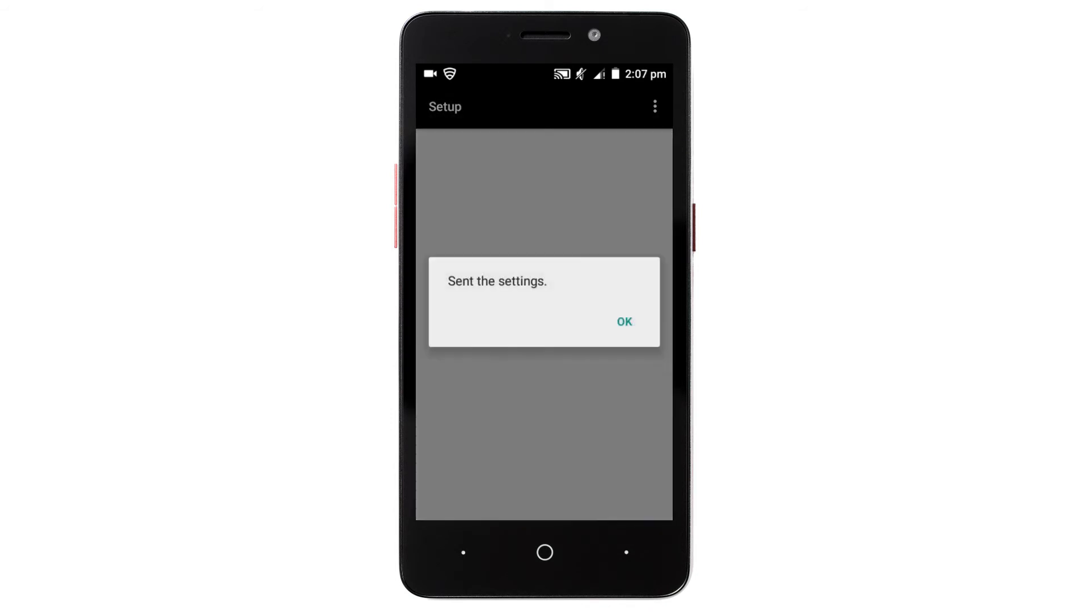
{"action": "left_click", "coordinate": [623, 321]}
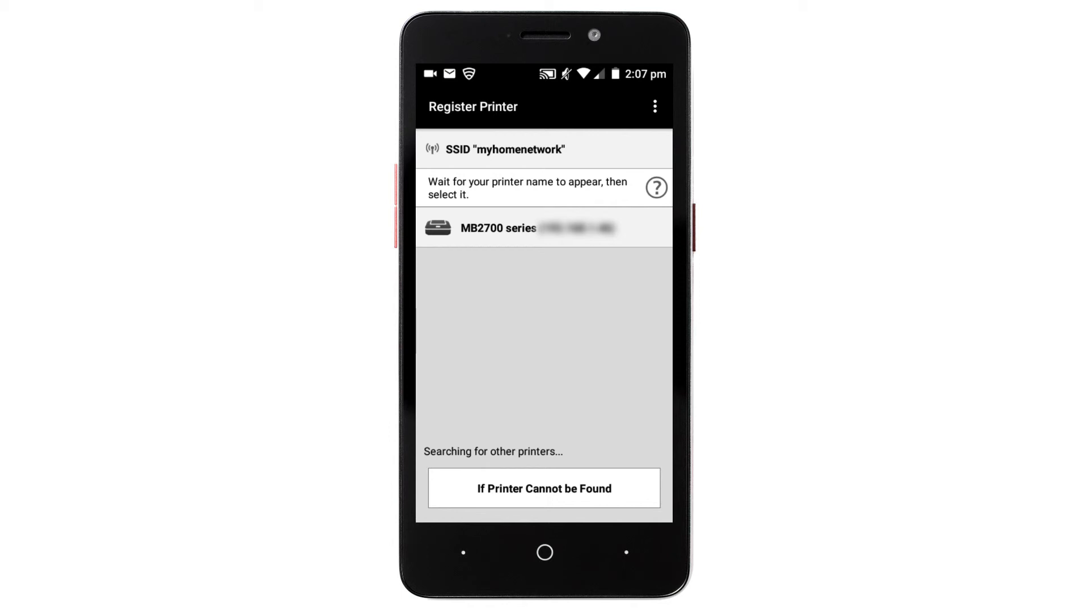
Step: Register the found MB2700 series printer and choose Select images on the 'You're all set!' dialog
{"action": "left_click", "coordinate": [498, 228]}
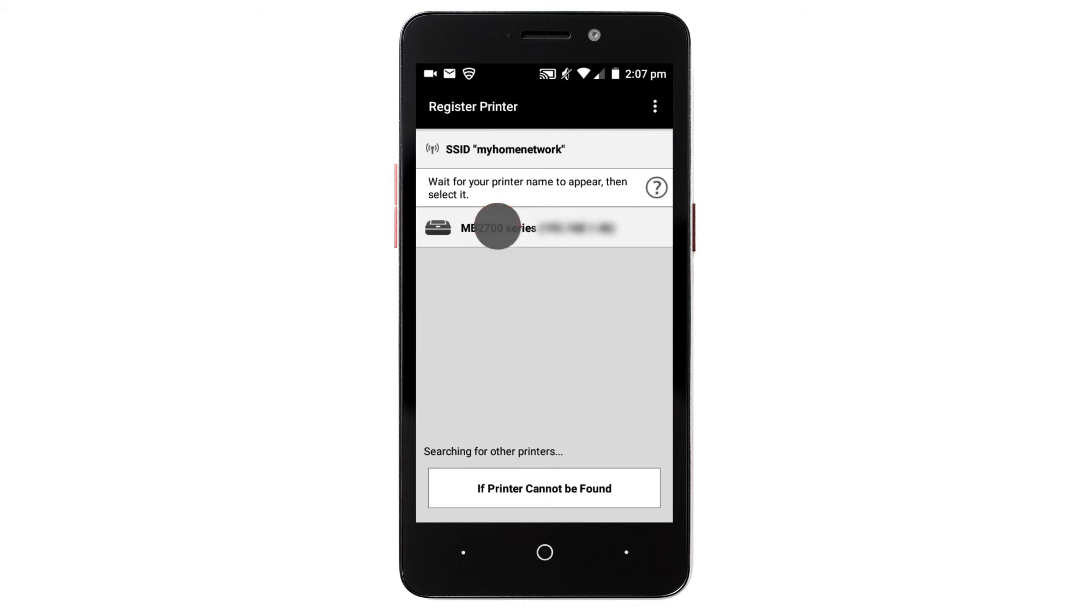
{"action": "left_click", "coordinate": [497, 228]}
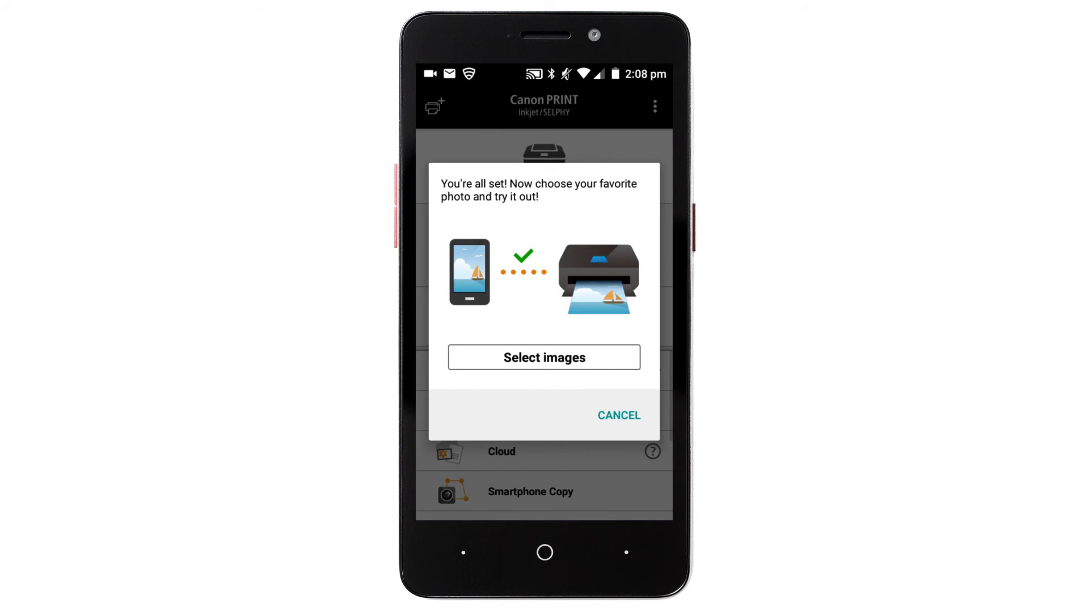
{"action": "left_click", "coordinate": [543, 357]}
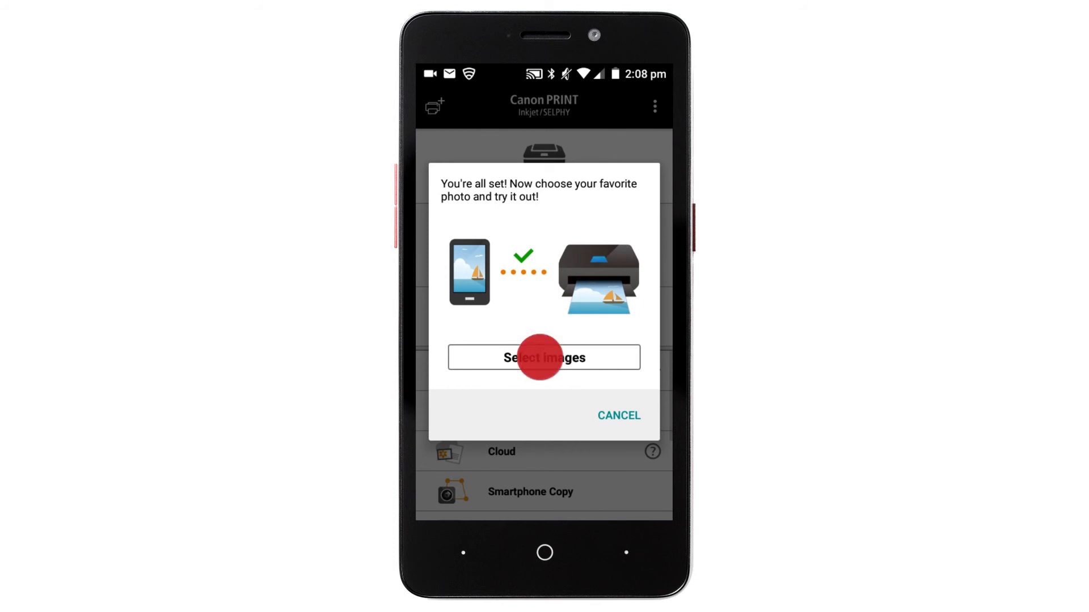